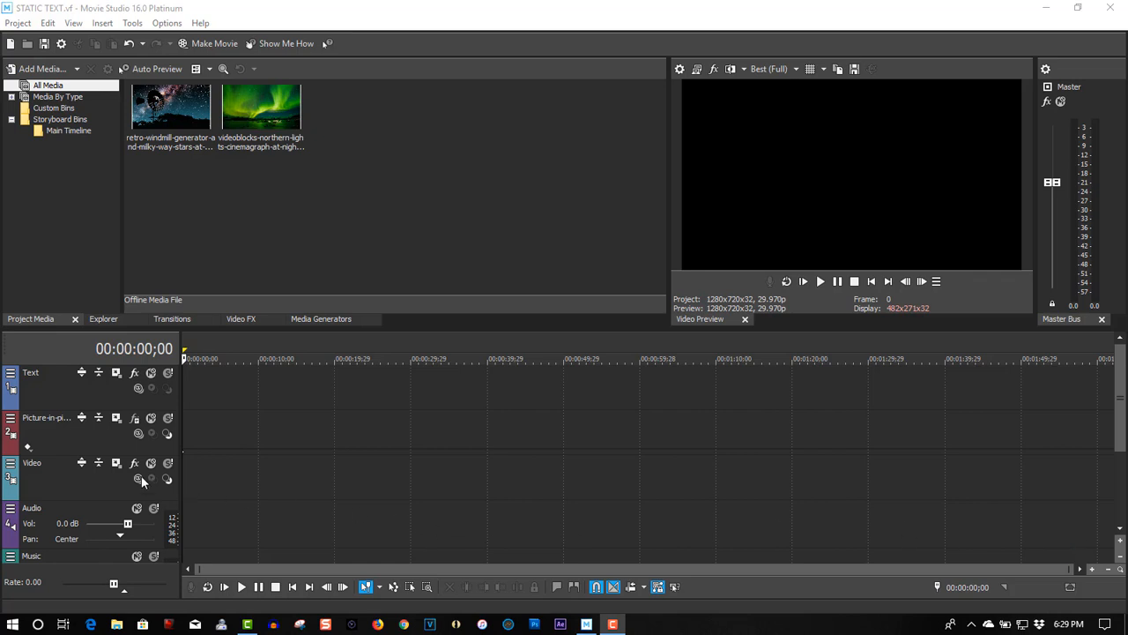
mouse_move(74, 395)
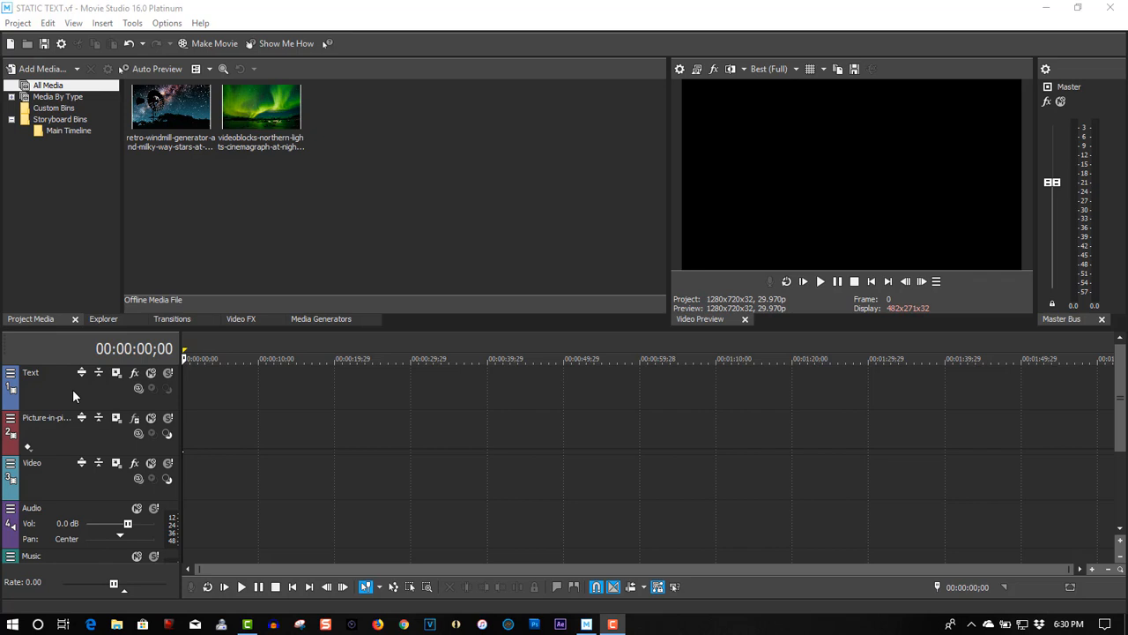
Delete the default empty Text, Picture-in-picture, Video, Audio and Music tracks.
left_click(39, 372)
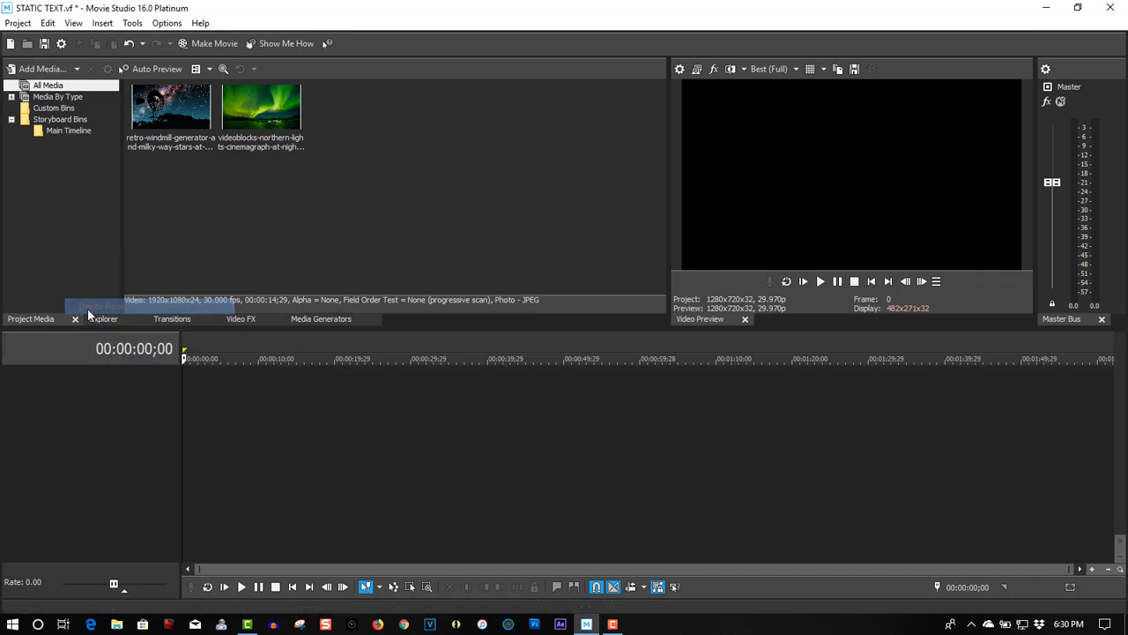
mouse_move(169, 120)
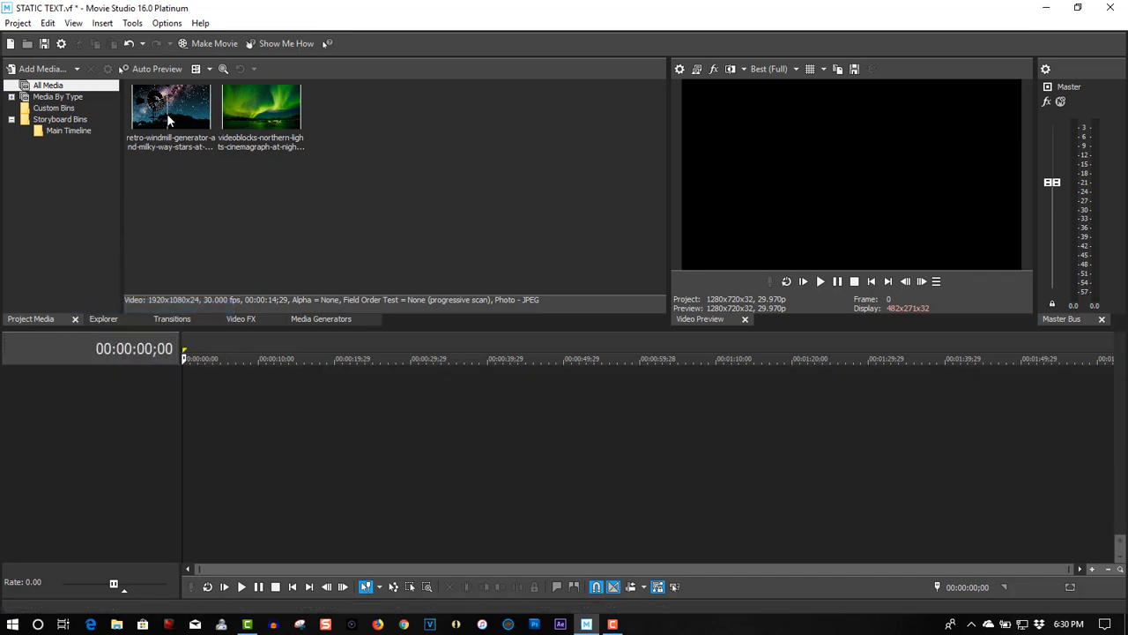
Place the windmill image and northern-lights video on stacked tracks at matched project settings, extending the image to the video's length.
left_click_drag(171, 106, 238, 388)
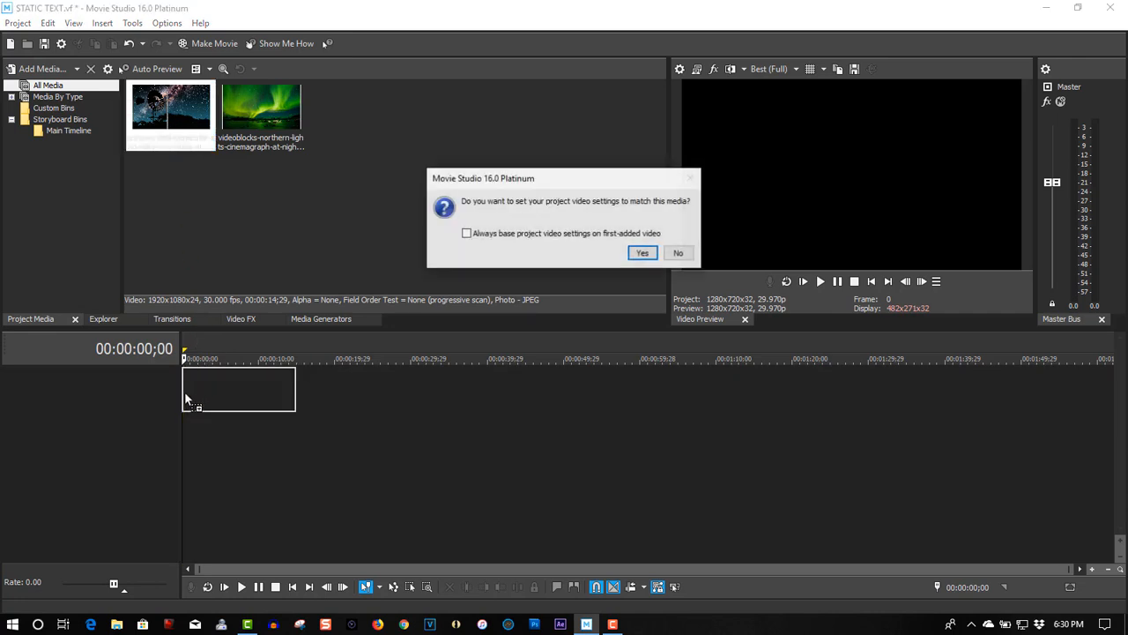
left_click(641, 254)
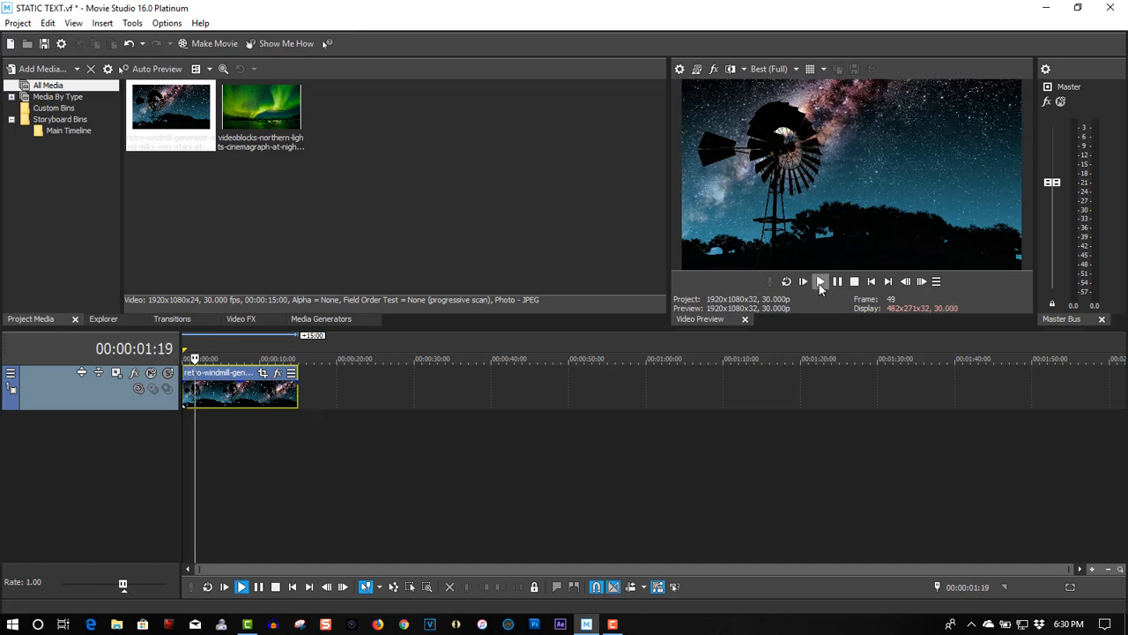
left_click(853, 281)
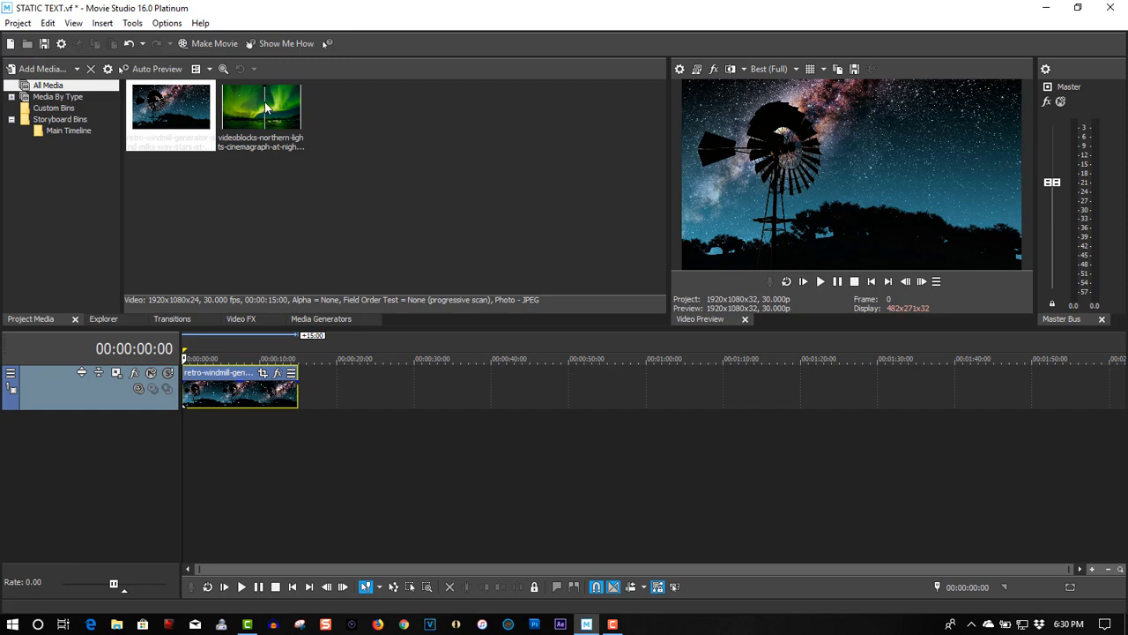
left_click(261, 106)
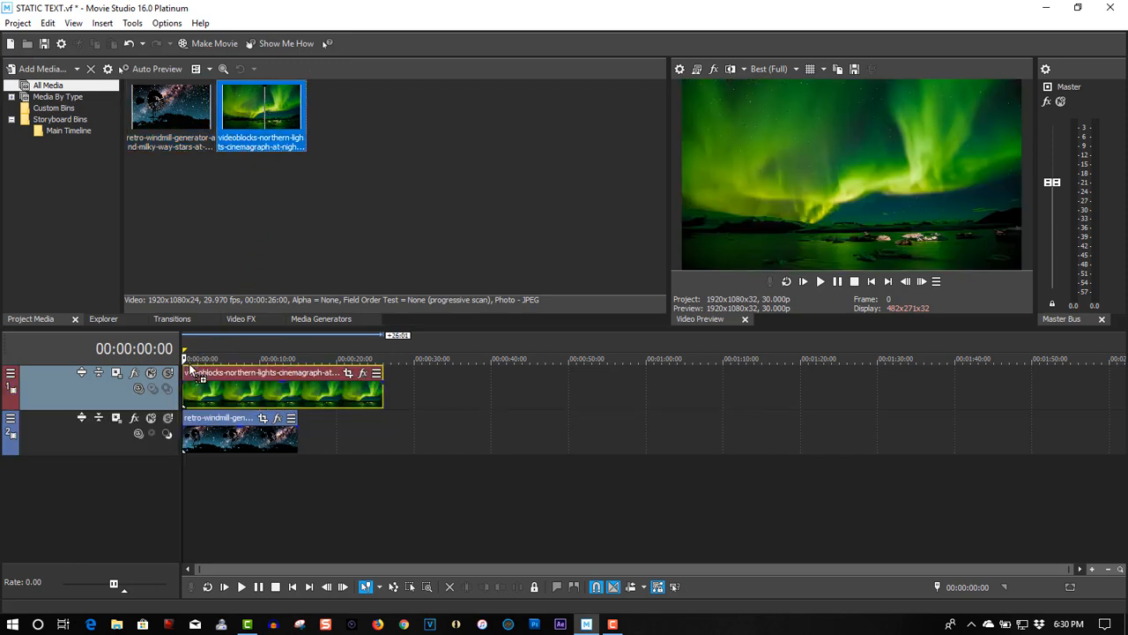
mouse_move(298, 448)
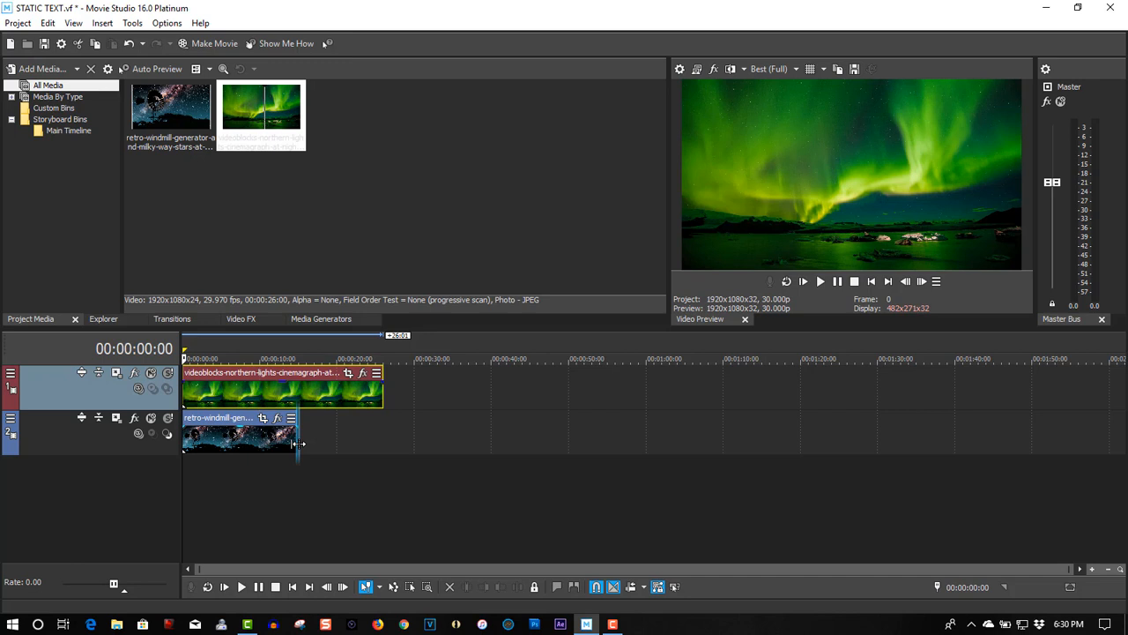
left_click_drag(297, 444, 385, 444)
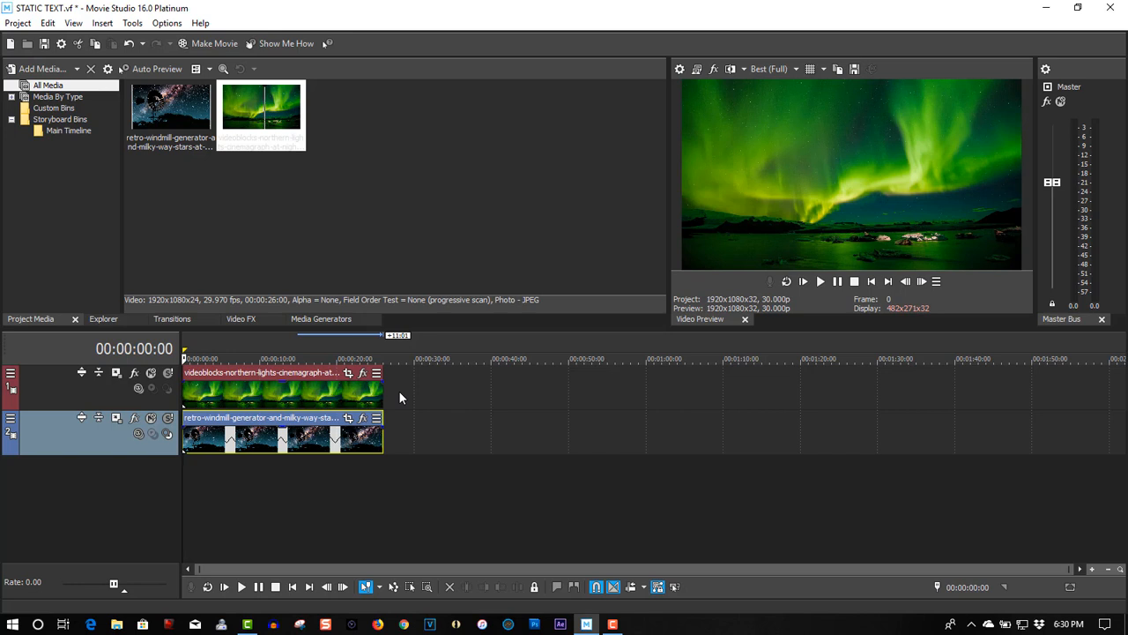
Insert a top video track with a VEGAS Titles & Text generator reading SPACE.
right_click(400, 399)
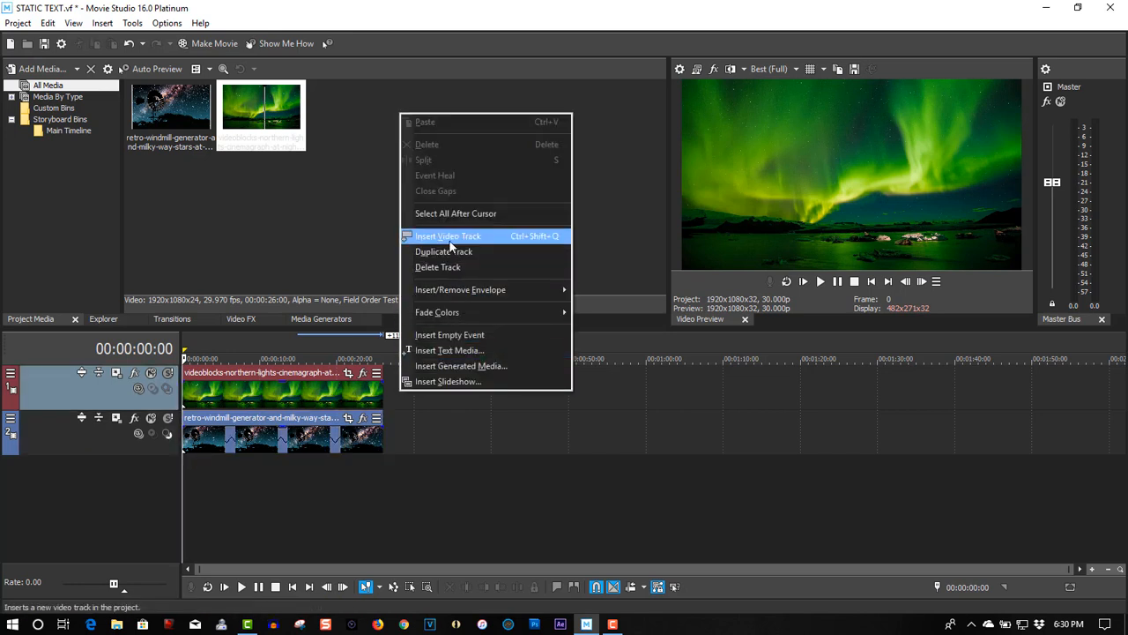
left_click(447, 236)
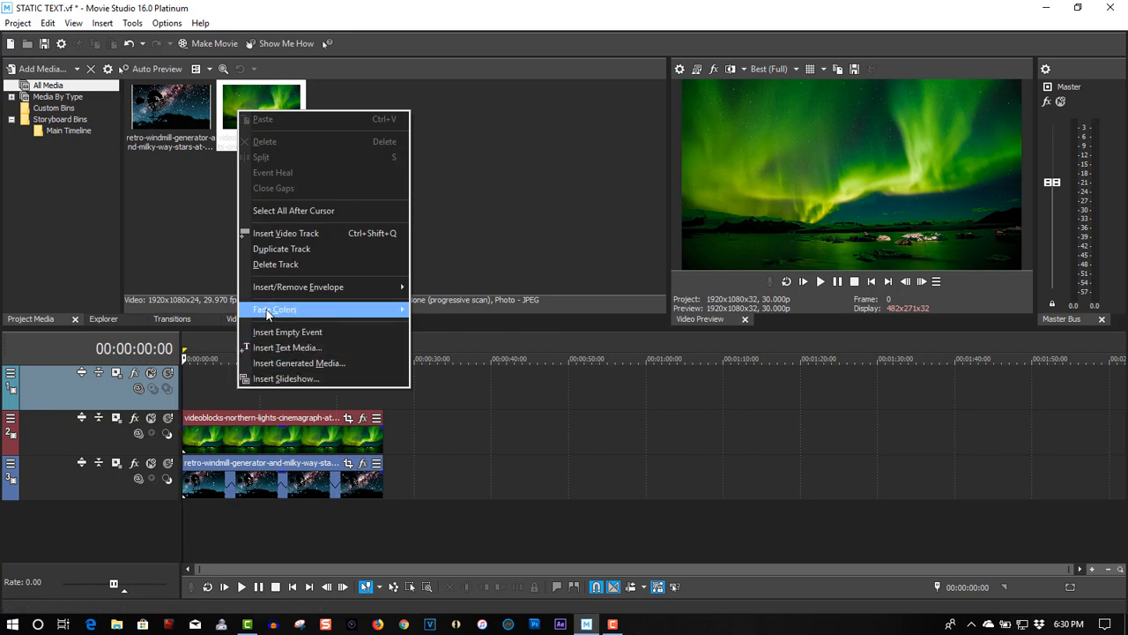
left_click(300, 363)
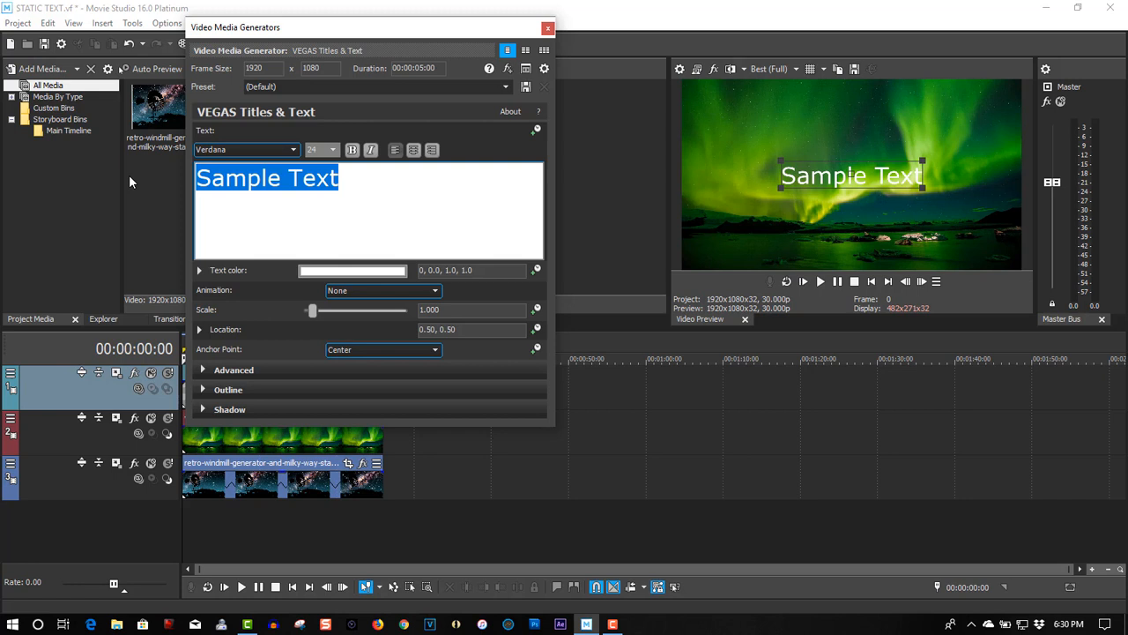
type("SPA")
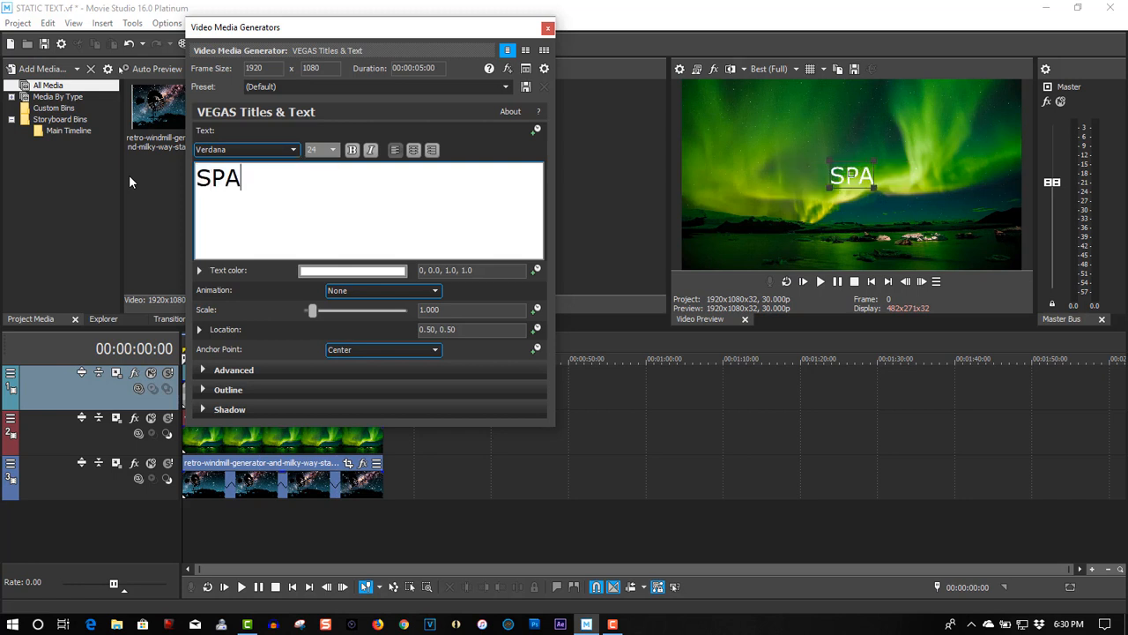
type("CE")
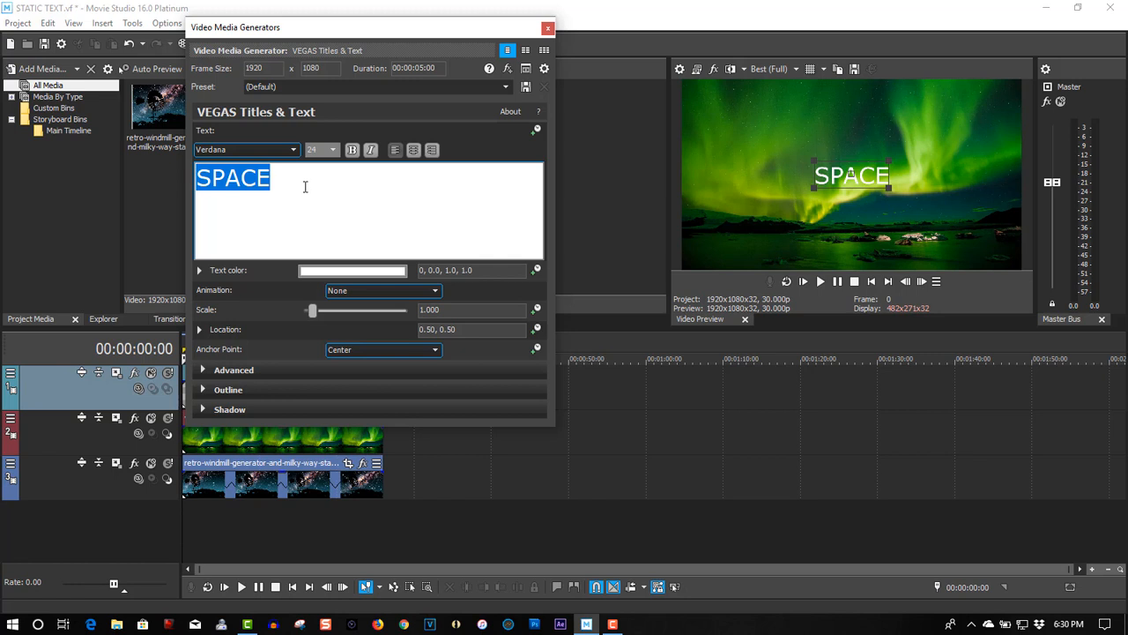
Set the SPACE title to Impact and scale it up to fill most of the frame.
left_click(293, 148)
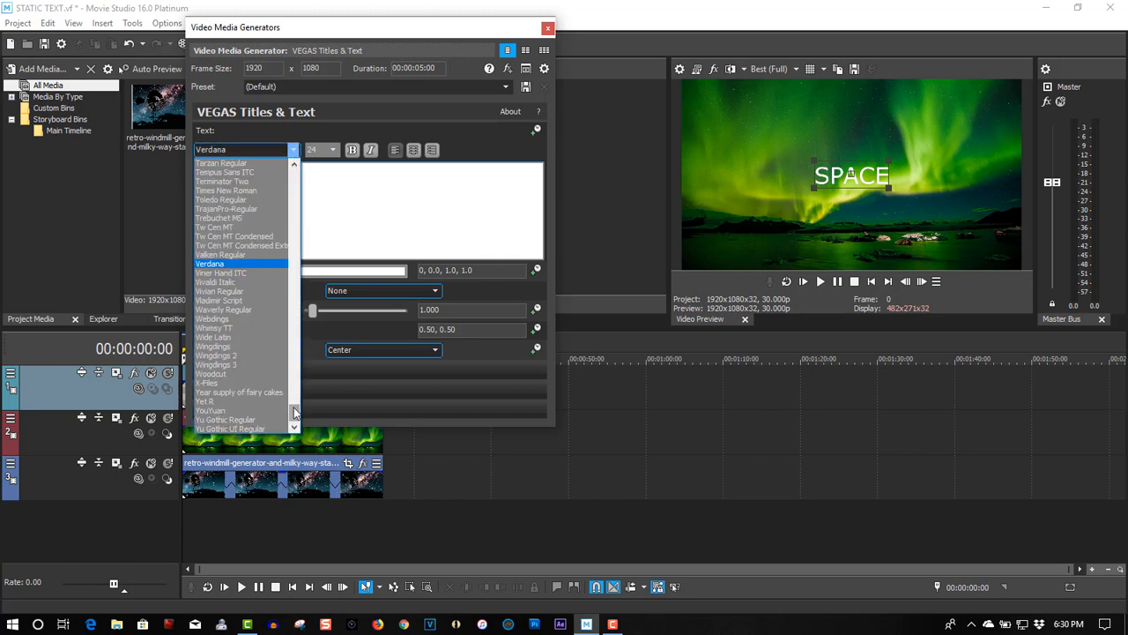
scroll("up", 3)
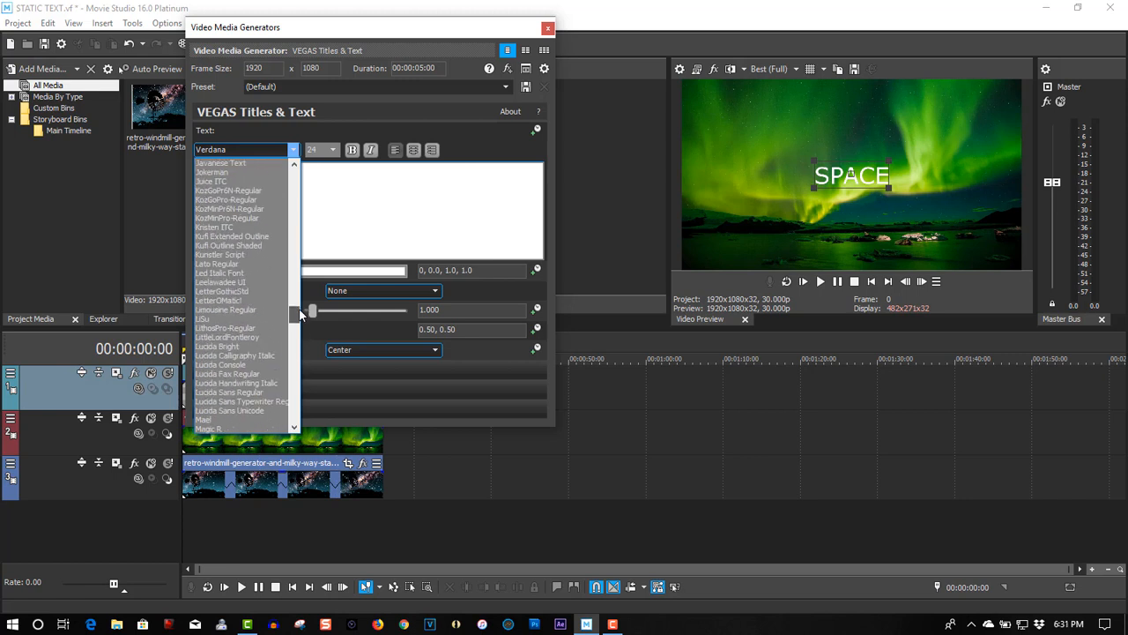
scroll("up", 3)
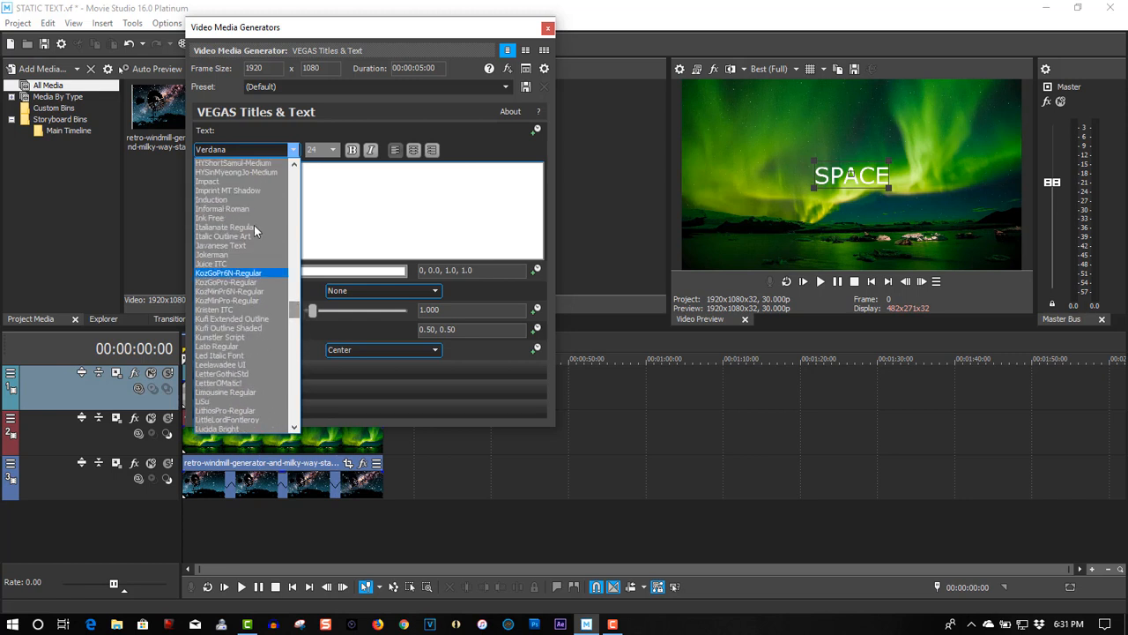
left_click(208, 182)
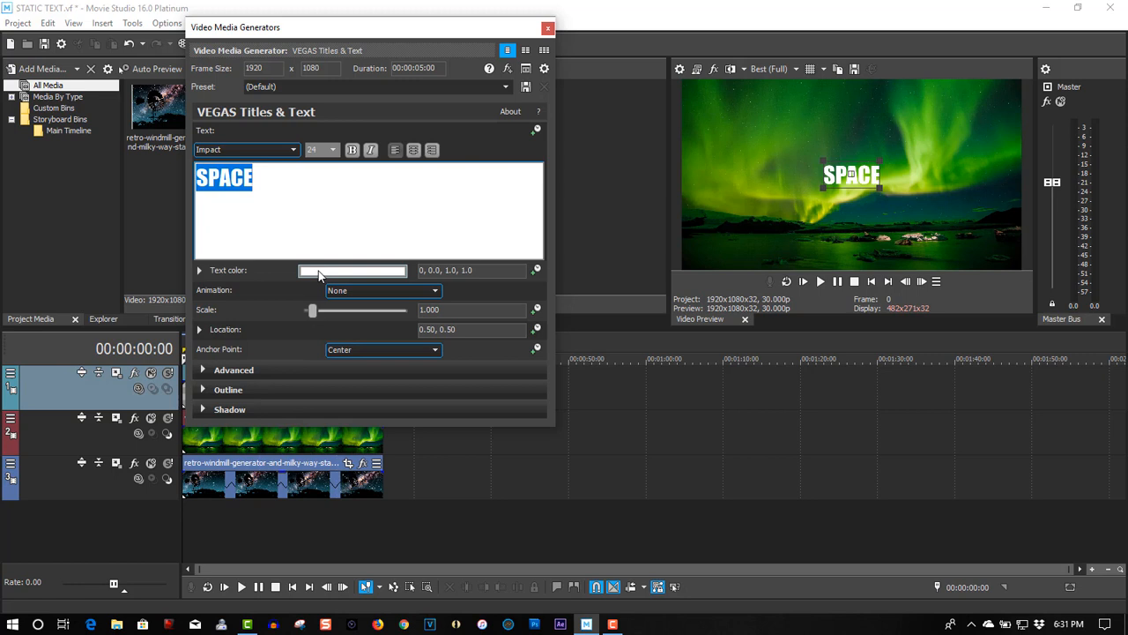
left_click_drag(312, 310, 317, 310)
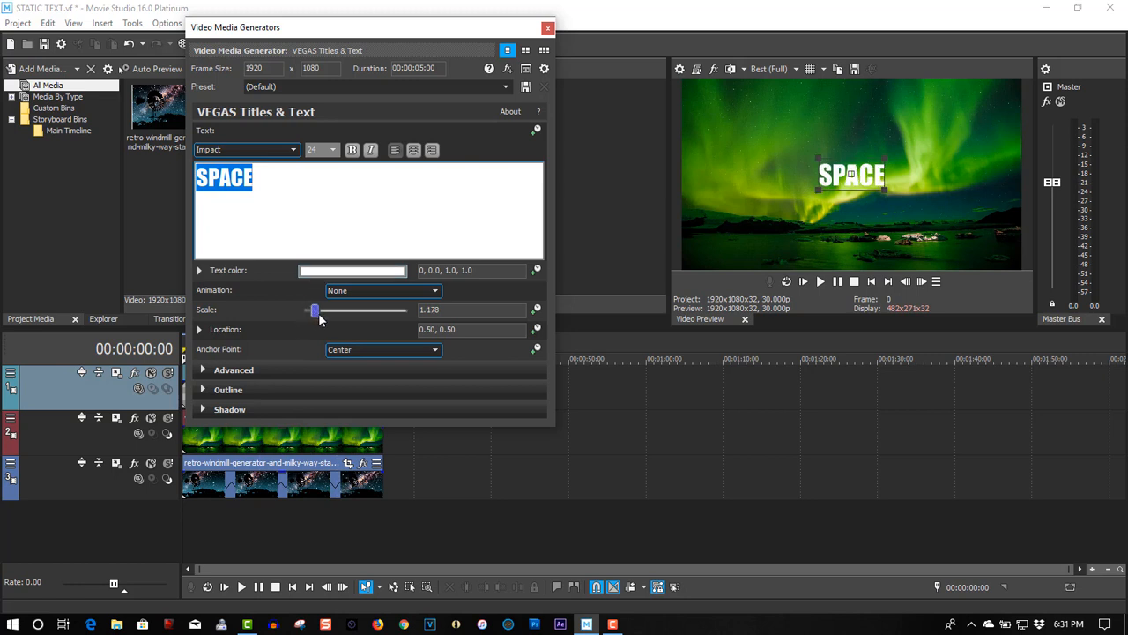
left_click_drag(315, 310, 342, 310)
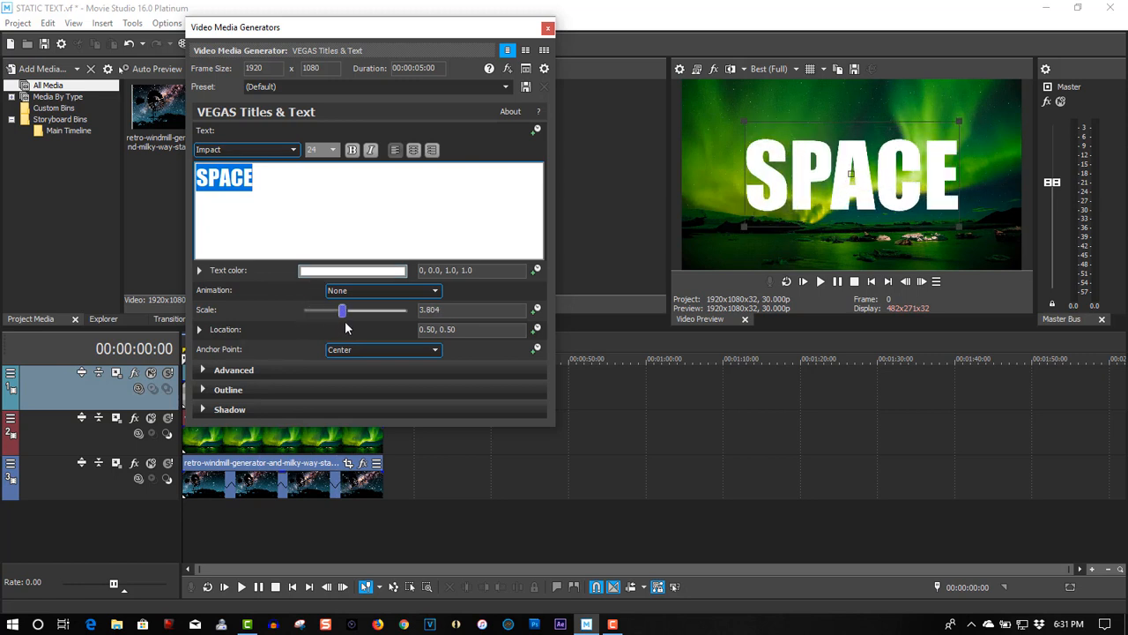
left_click_drag(342, 311, 353, 310)
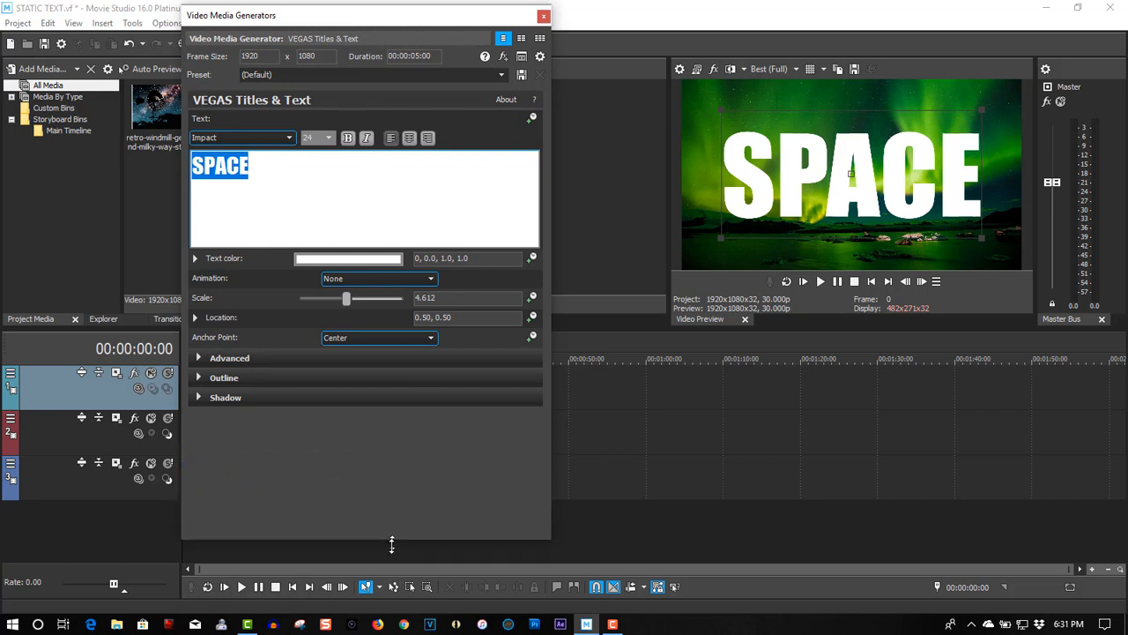
mouse_move(370, 152)
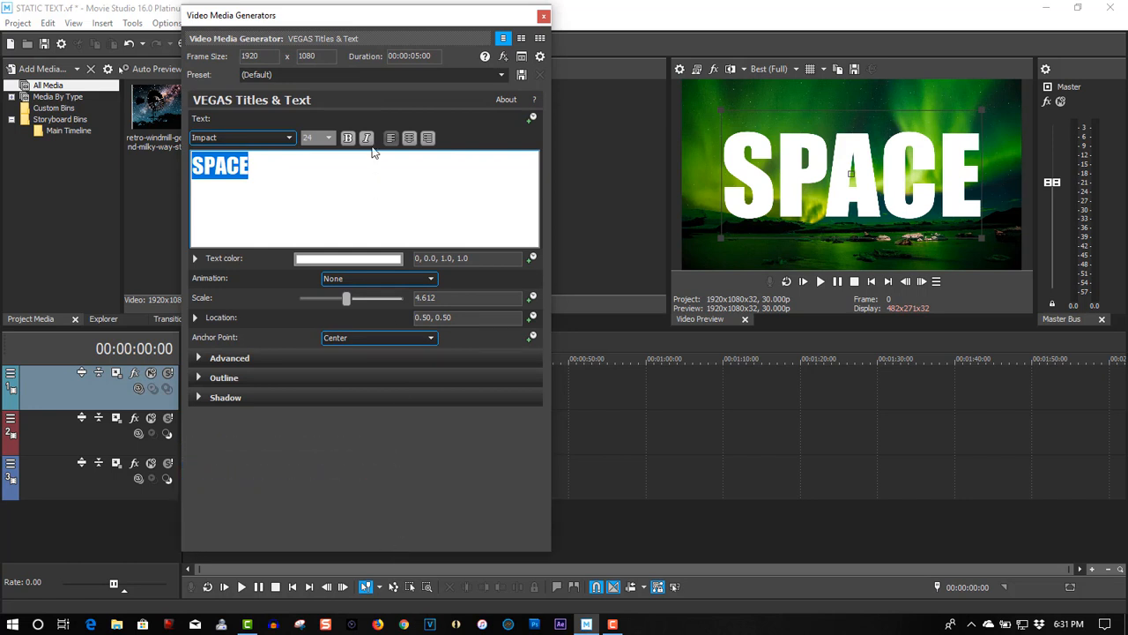
Make the SPACE text italic.
left_click(367, 138)
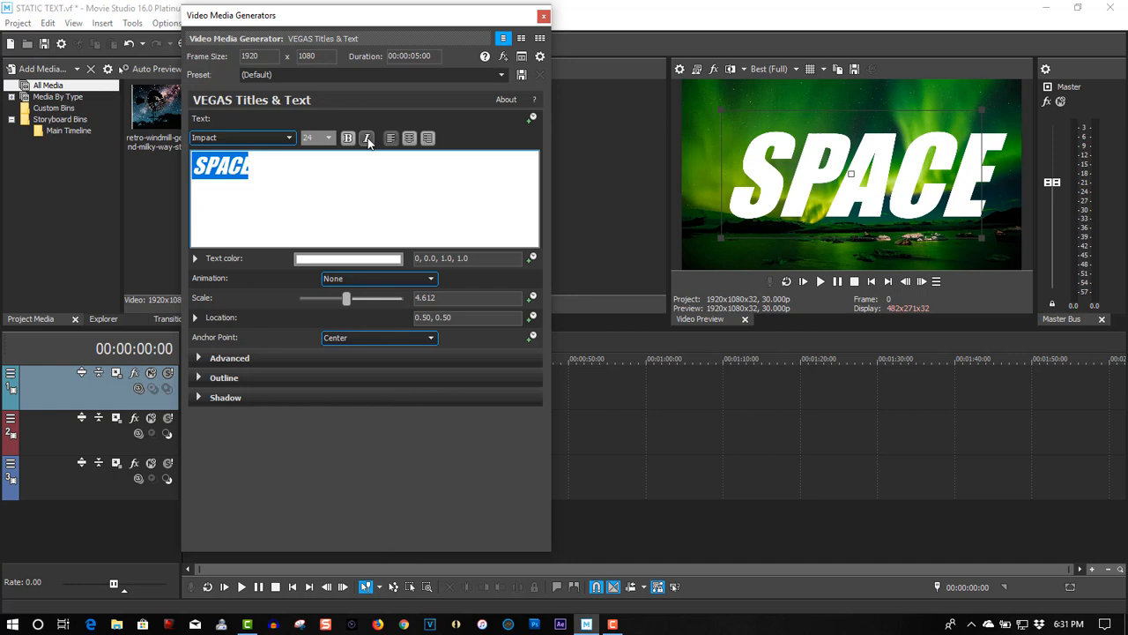
left_click(367, 138)
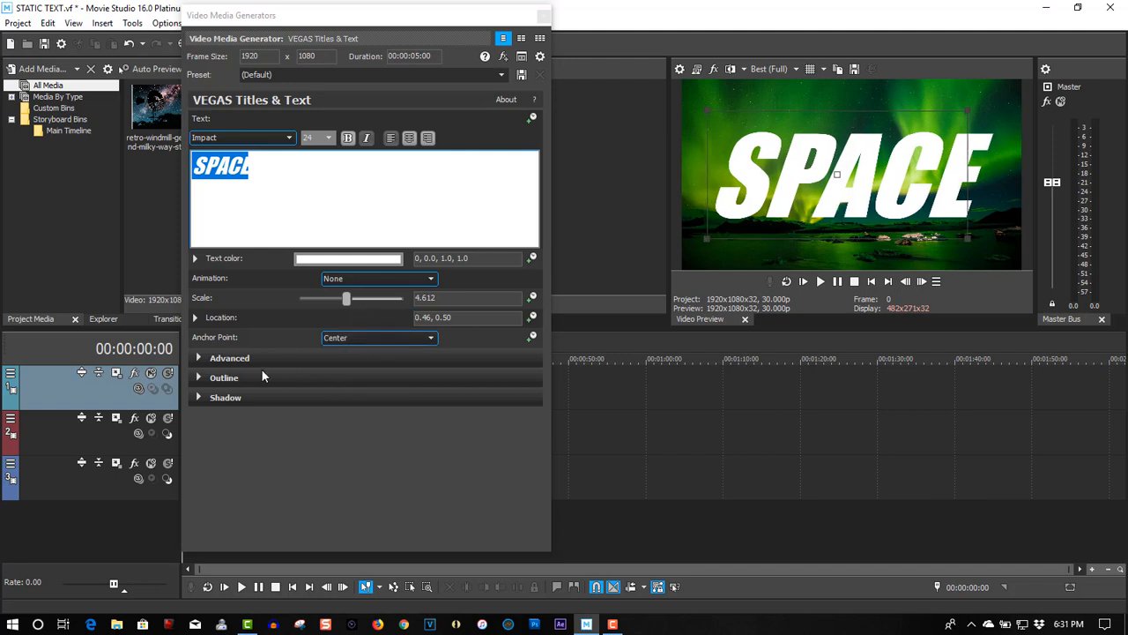
Give the letters a black outline about 2.4 wide and close the generator window.
left_click(198, 378)
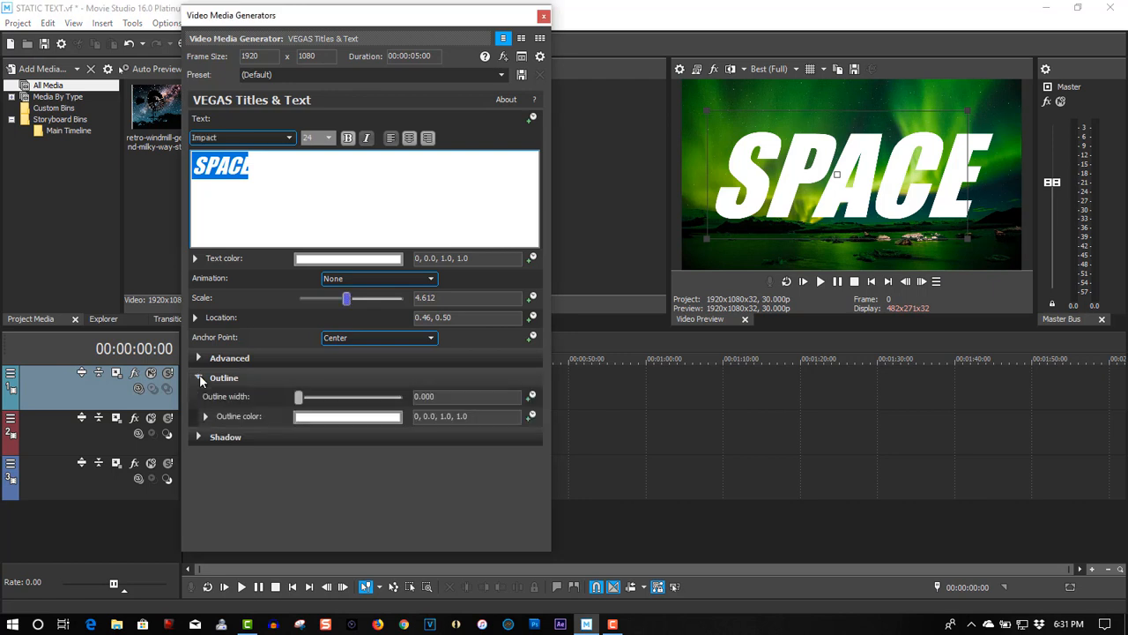
left_click(205, 416)
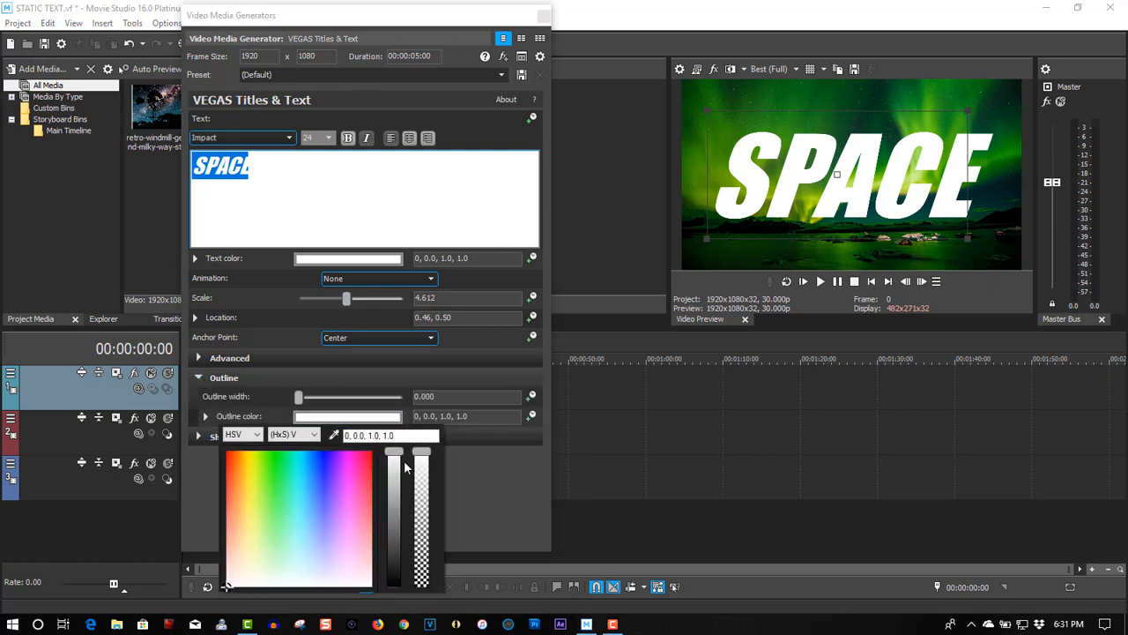
left_click_drag(395, 458, 395, 585)
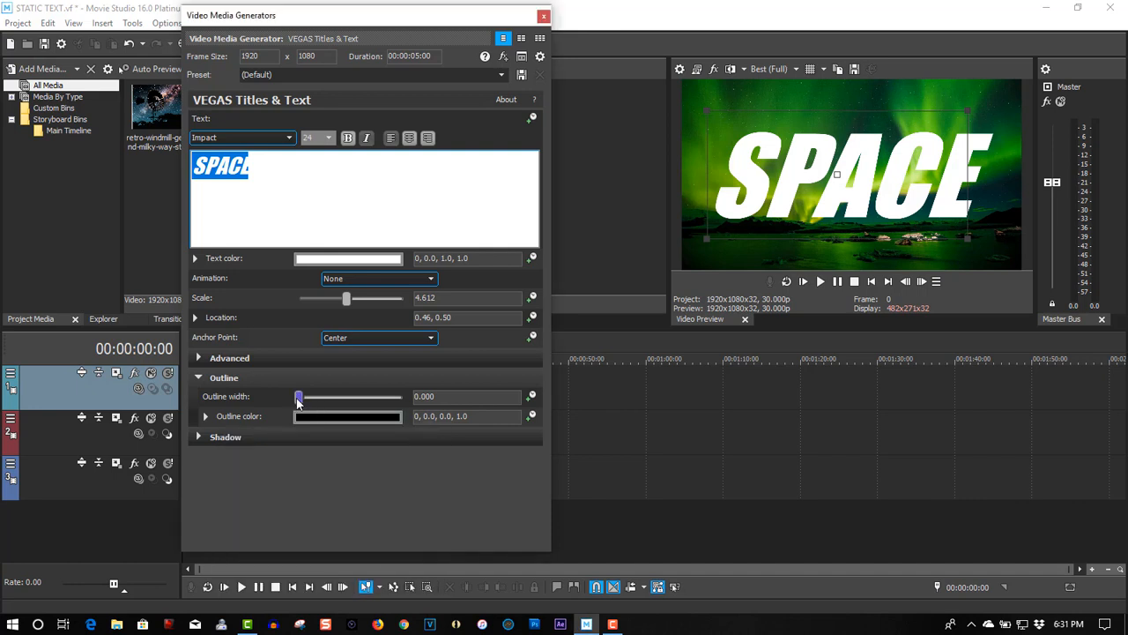
left_click_drag(298, 397, 333, 396)
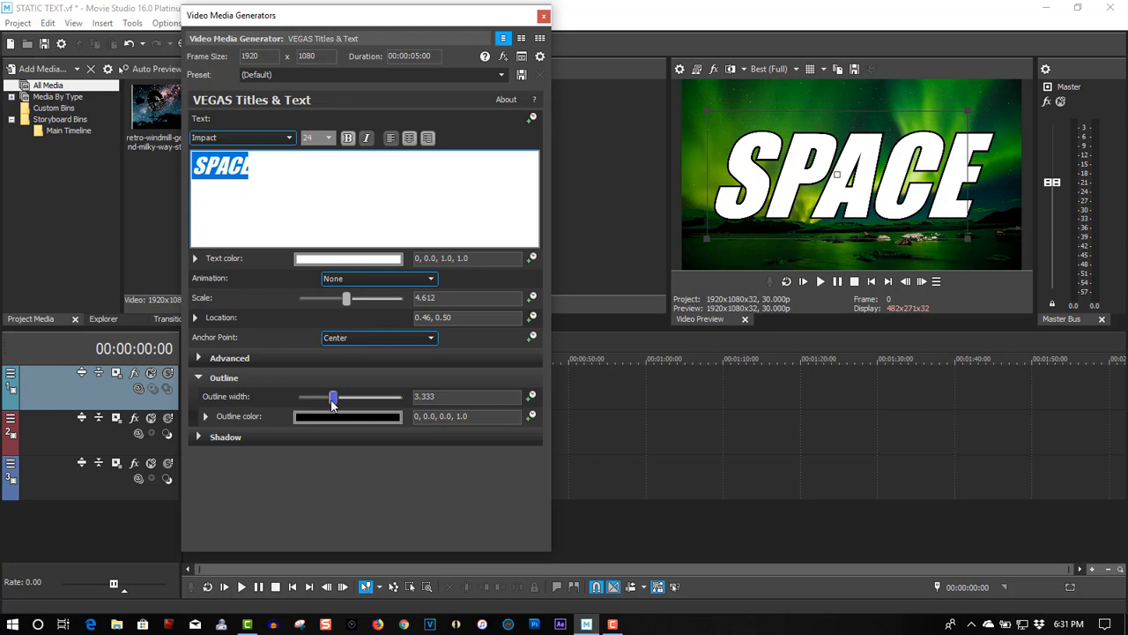
left_click_drag(333, 397, 335, 396)
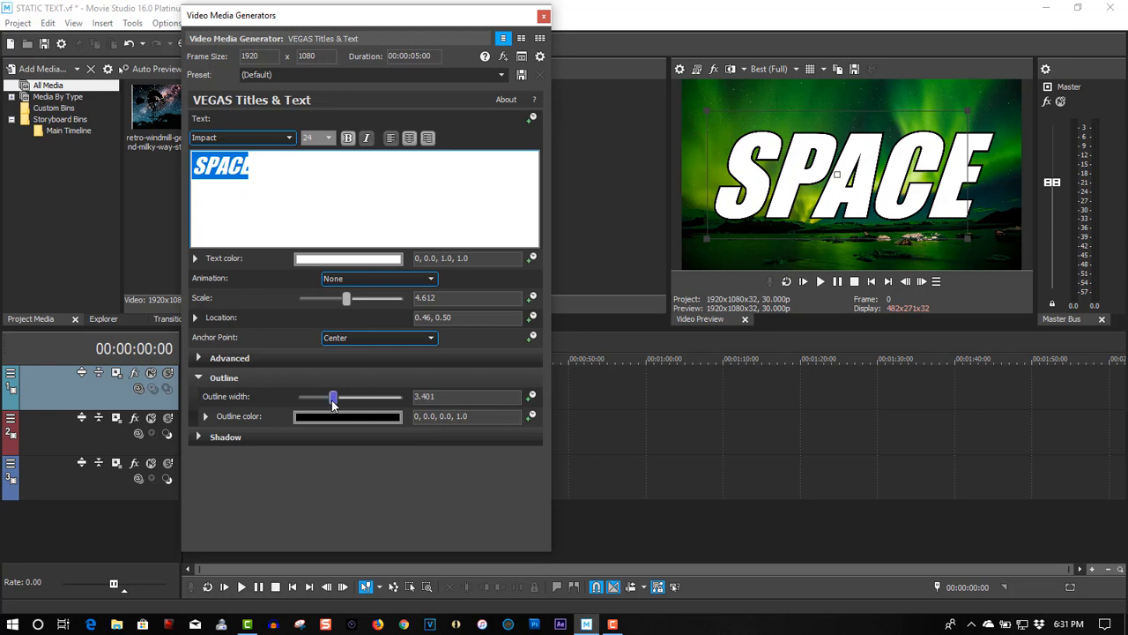
left_click(542, 16)
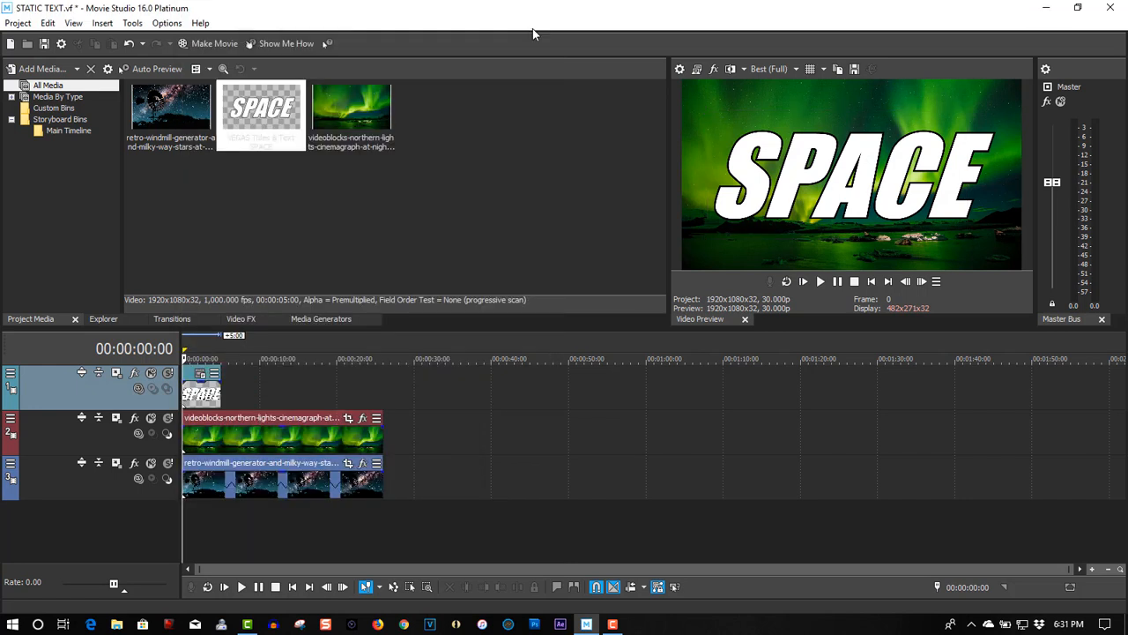
mouse_move(215, 391)
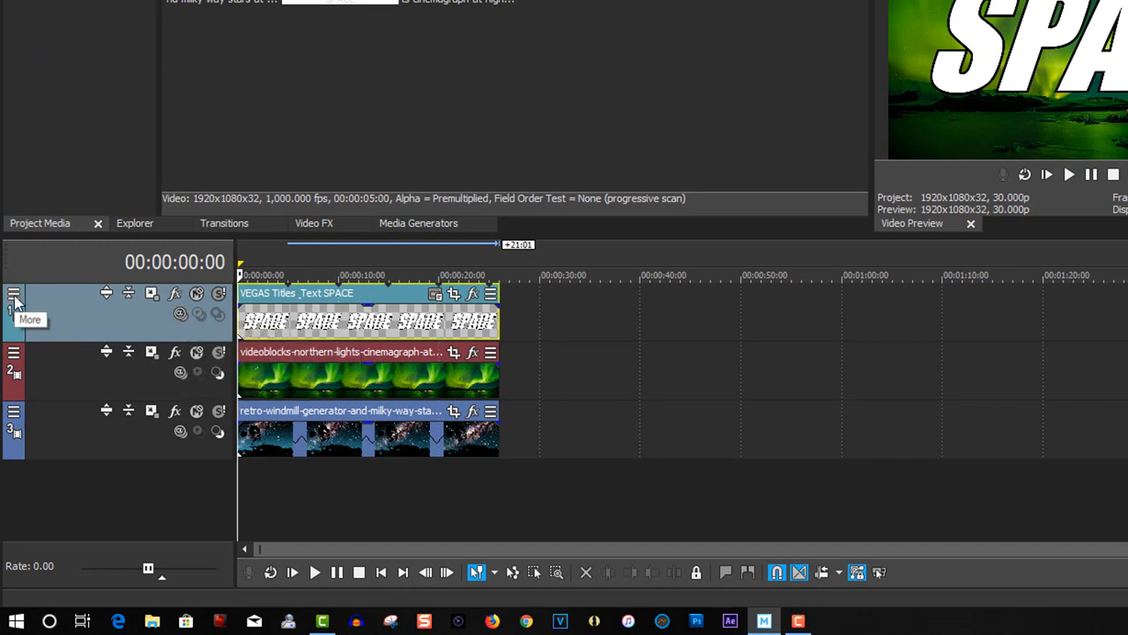
Show all controls in the video track headers via Edit Visible Button Set.
left_click(14, 293)
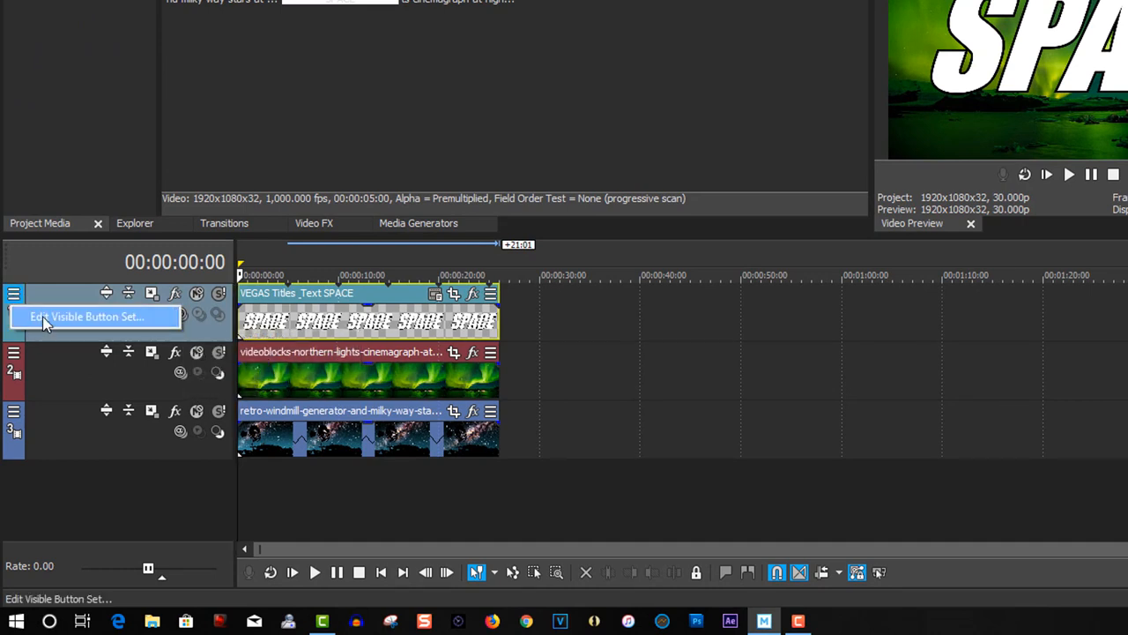
left_click(88, 317)
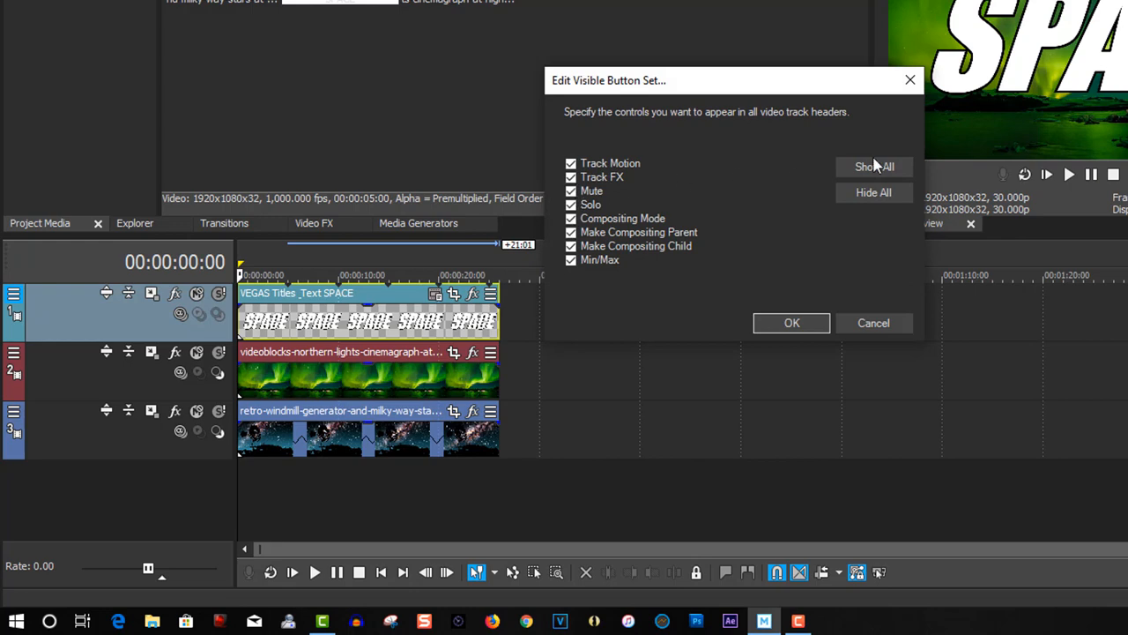
mouse_move(589, 205)
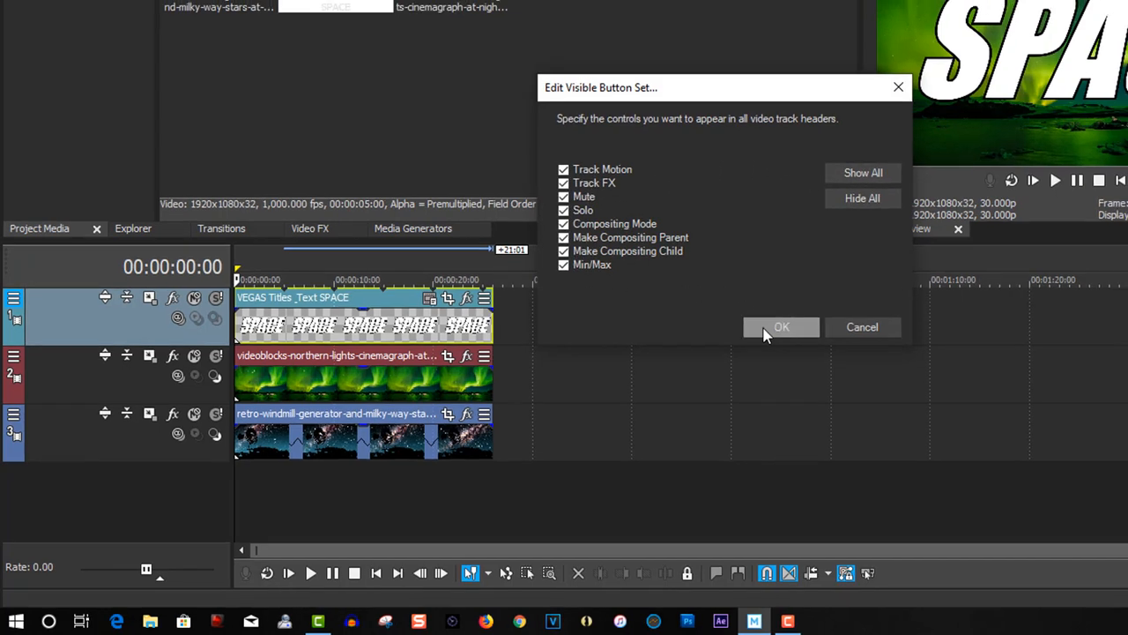
left_click(781, 326)
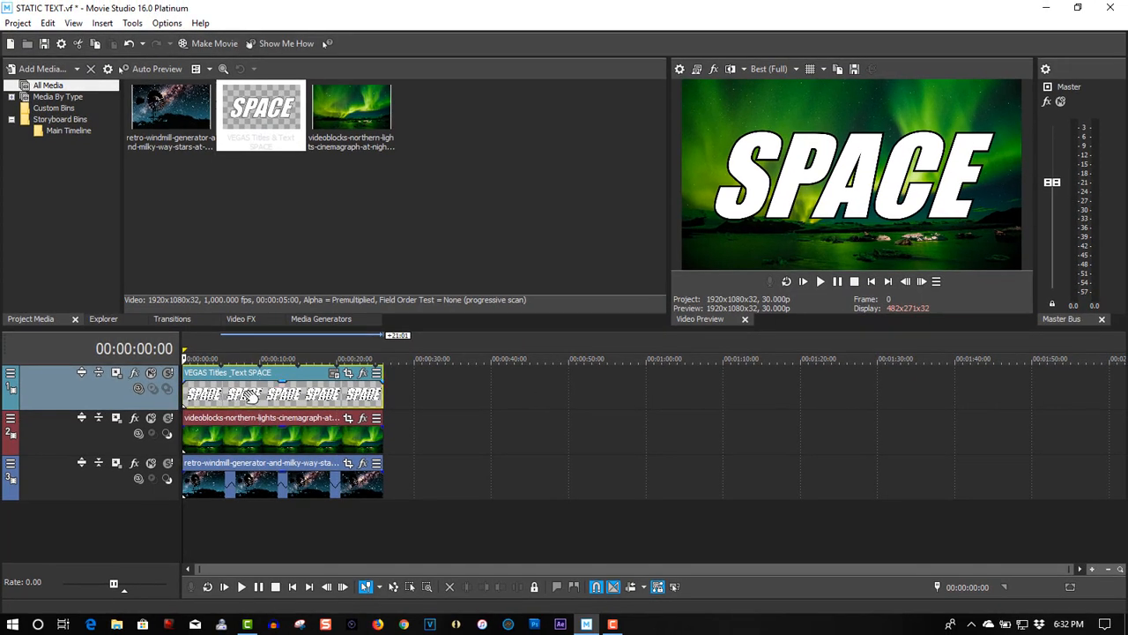
mouse_move(138, 388)
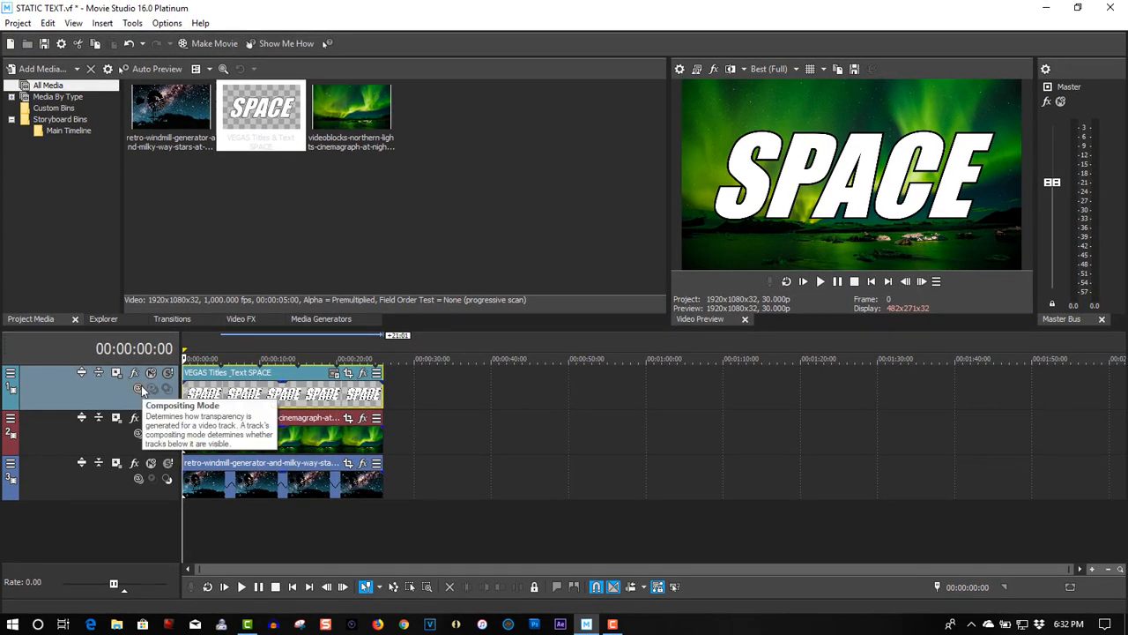
Set the title track's compositing mode to Multiply (Mask) so aurora shows through SPACE.
left_click(138, 388)
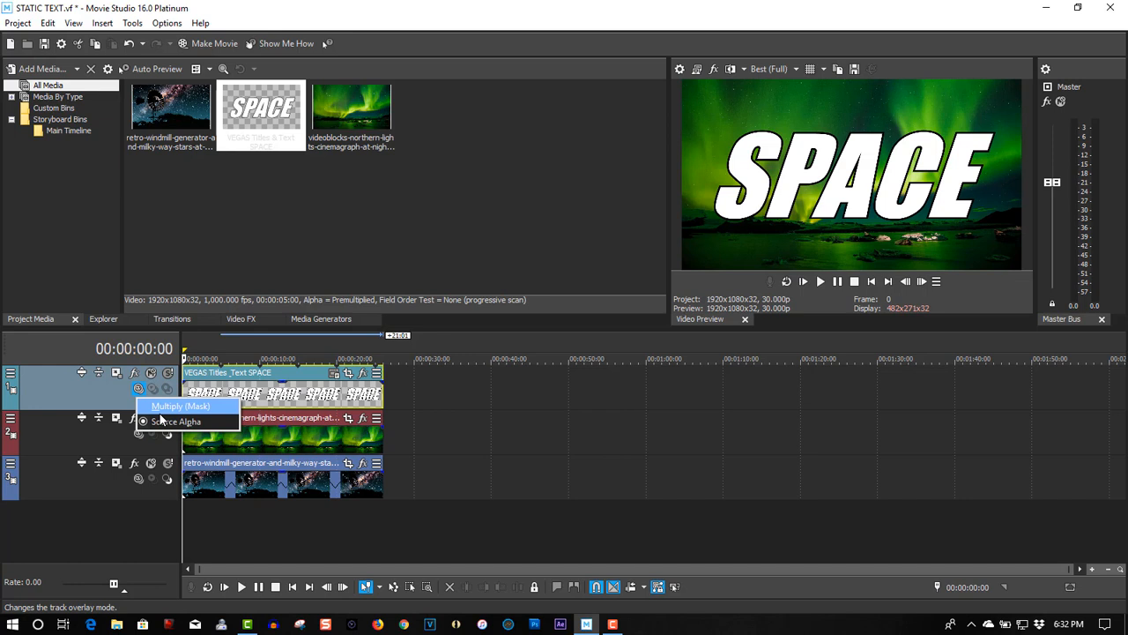
left_click(180, 406)
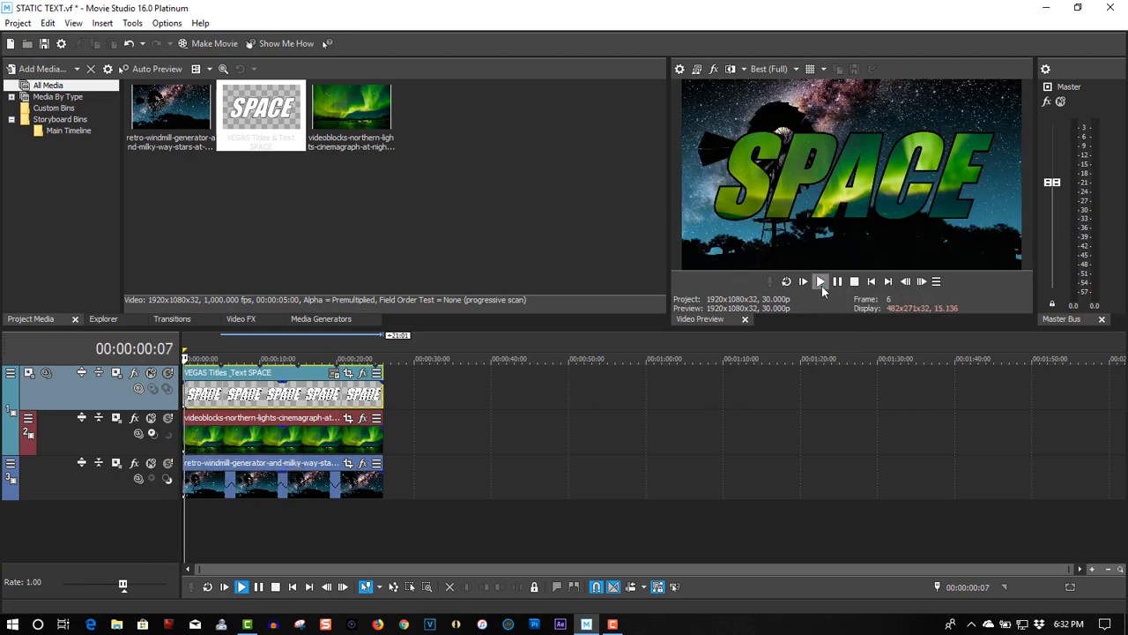
left_click(820, 280)
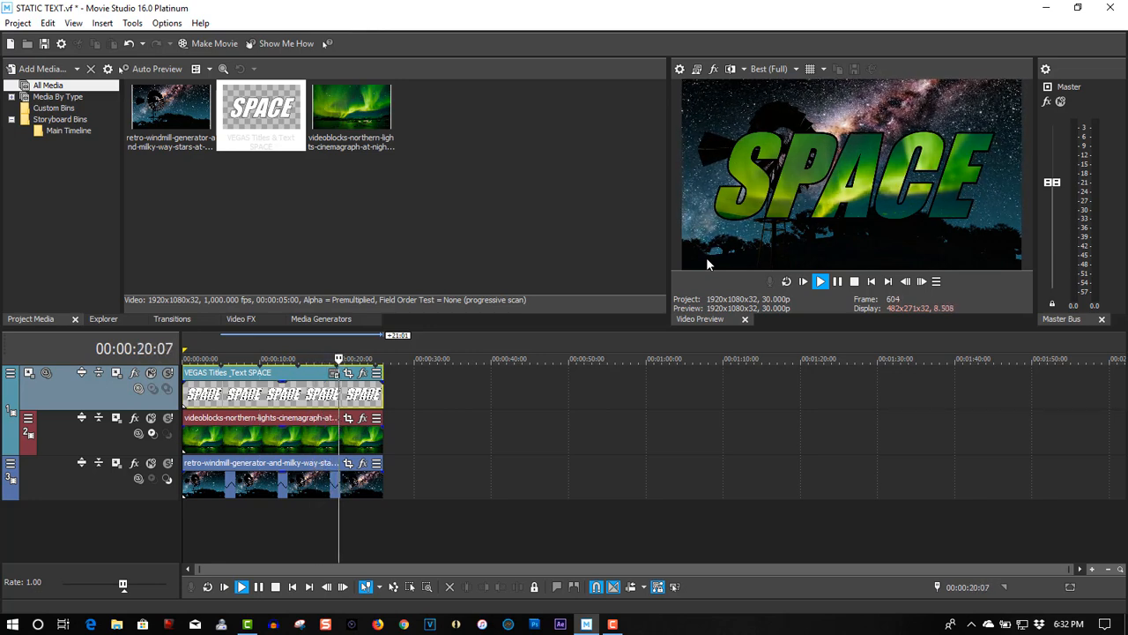
left_click(820, 282)
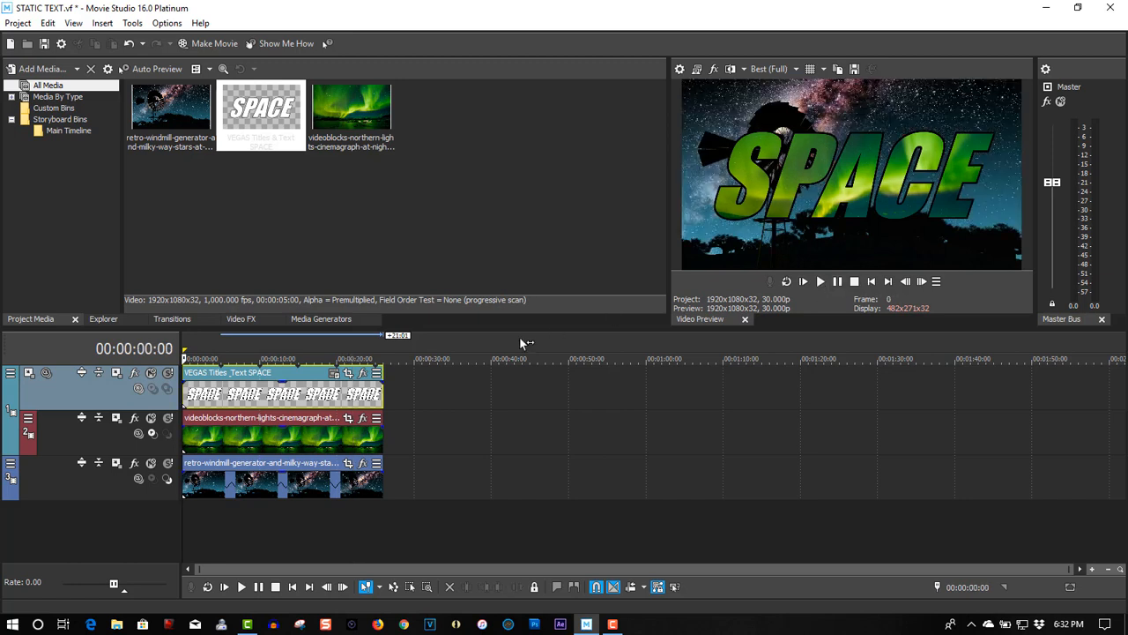
mouse_move(450, 353)
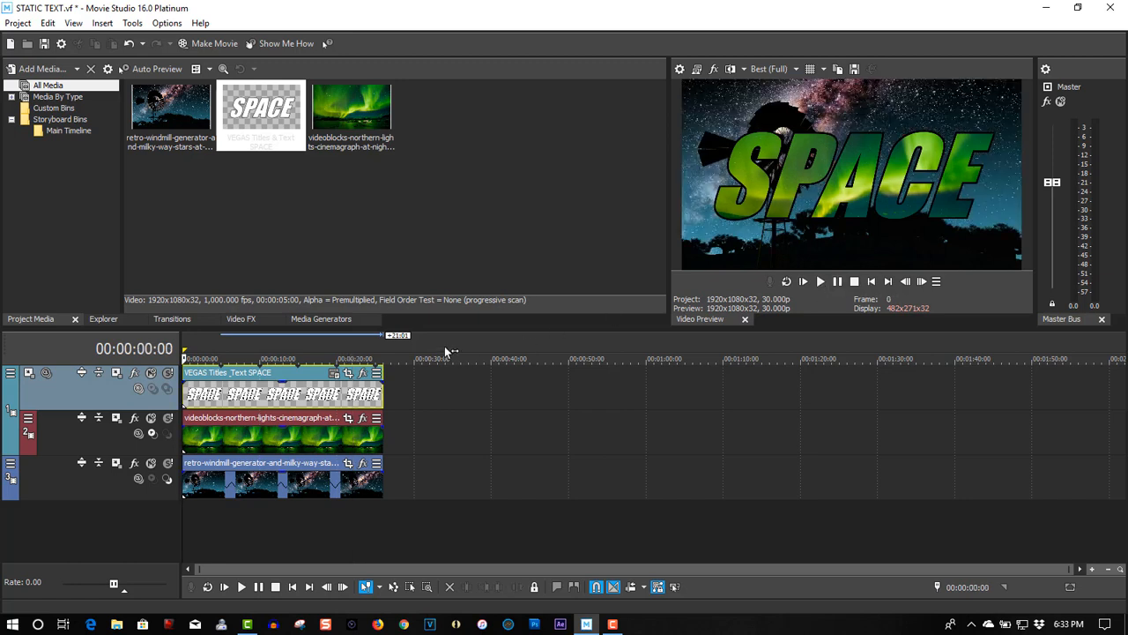